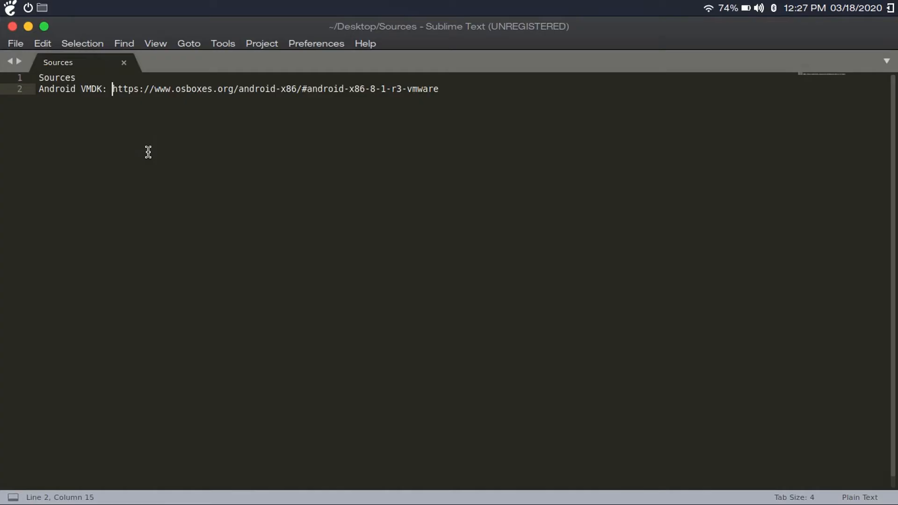
Select the osboxes Android VMDK URL on line 2 of the Sources notes.
left_click_drag(113, 89, 286, 89)
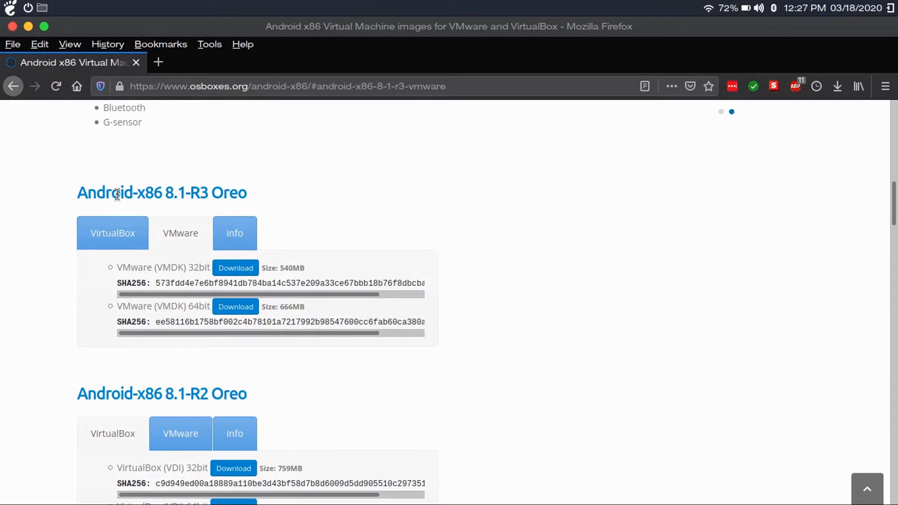
mouse_move(246, 187)
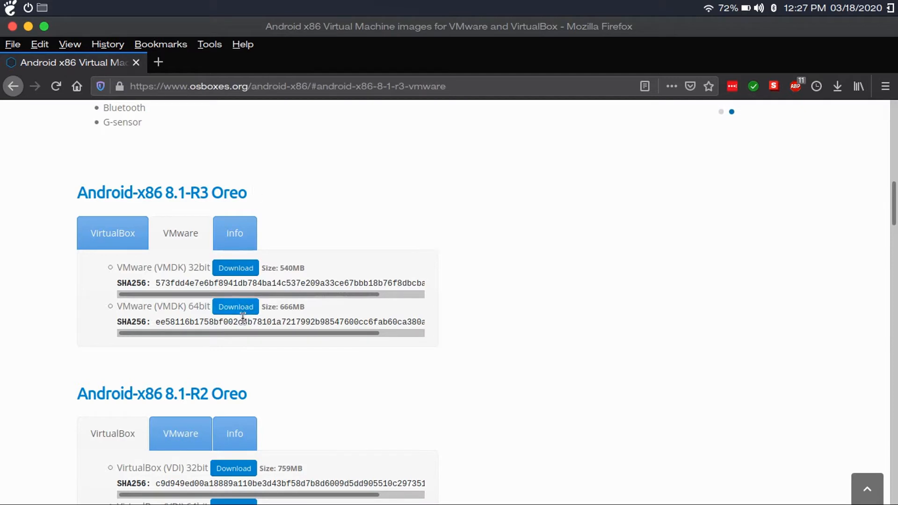
Download the VMDK 64bit image for Android-x86 8.1-R3 Oreo, cancelling the duplicate download.
left_click(235, 306)
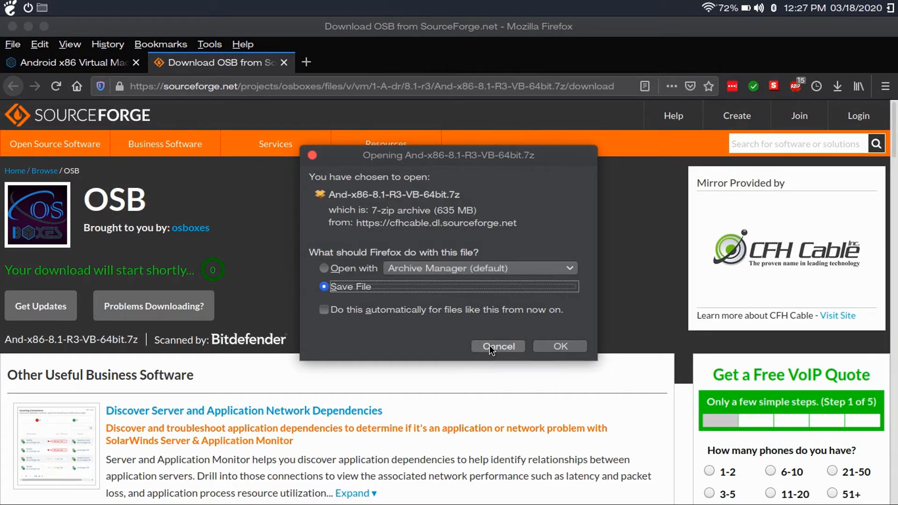
left_click(560, 346)
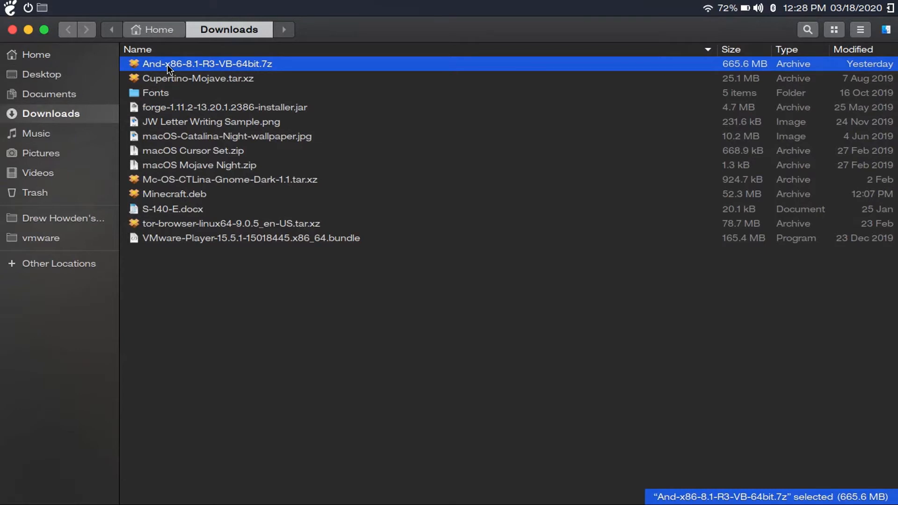
double_click(206, 64)
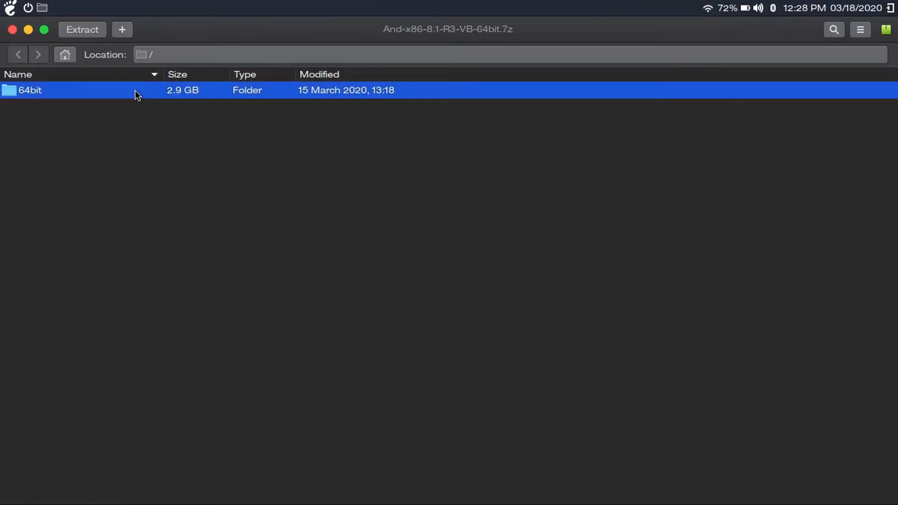
double_click(29, 89)
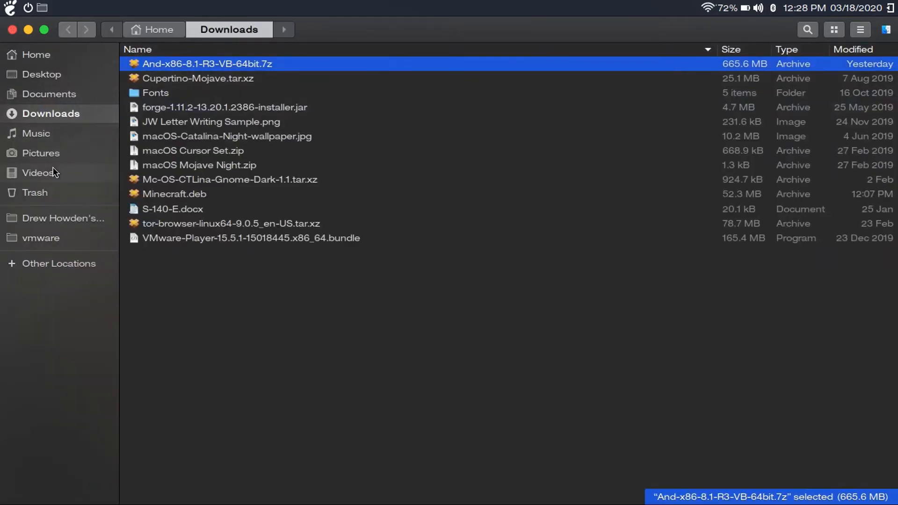
left_click(42, 238)
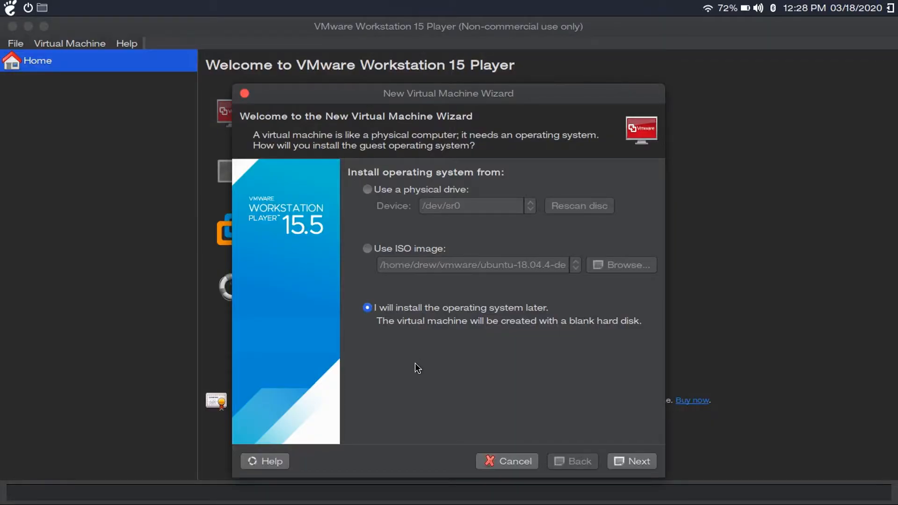
Choose to install the OS later, with Other Linux 4.x 64-bit as the guest version.
left_click(632, 461)
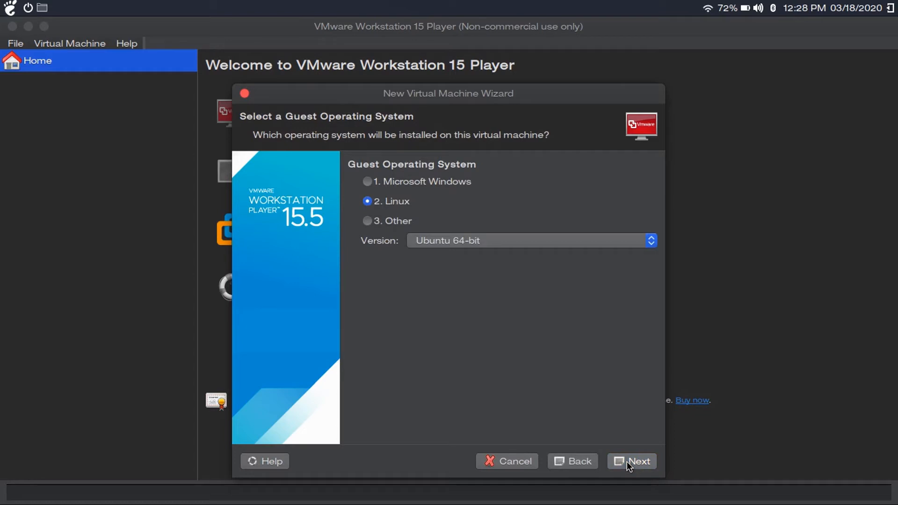
mouse_move(383, 191)
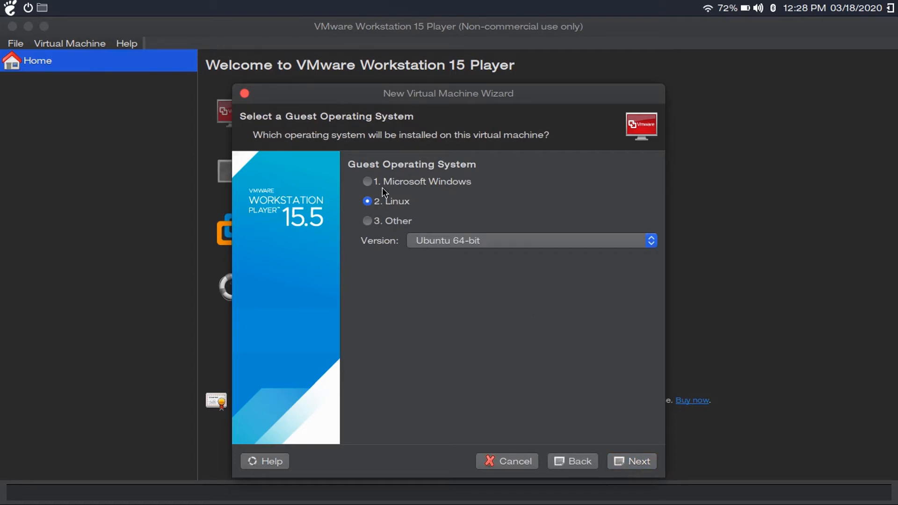
left_click(650, 240)
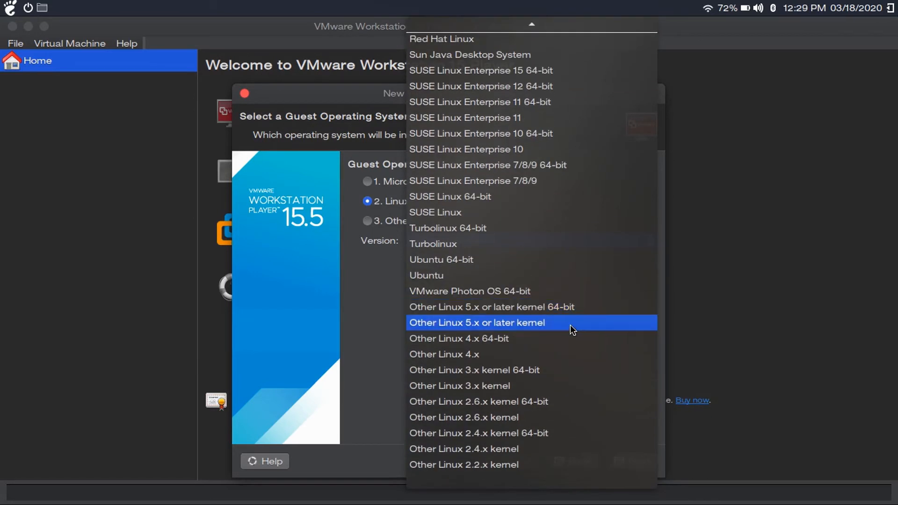
mouse_move(487, 343)
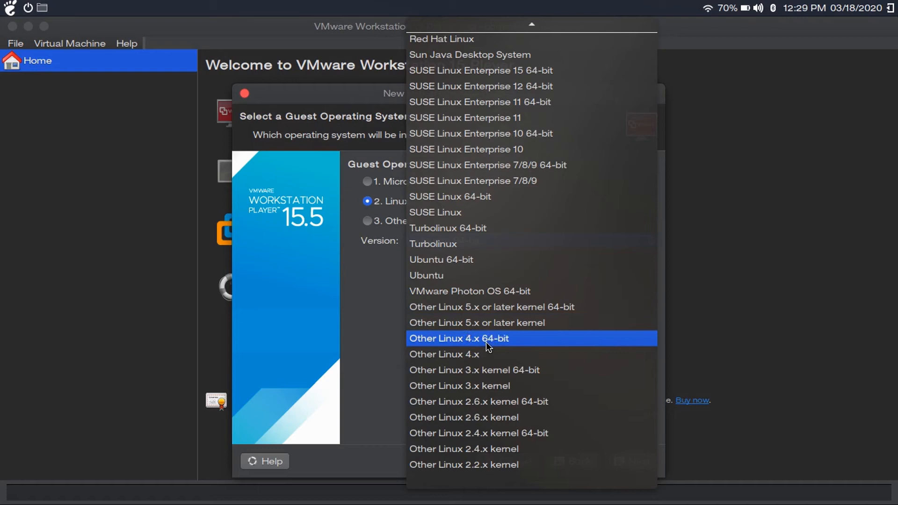
left_click(458, 339)
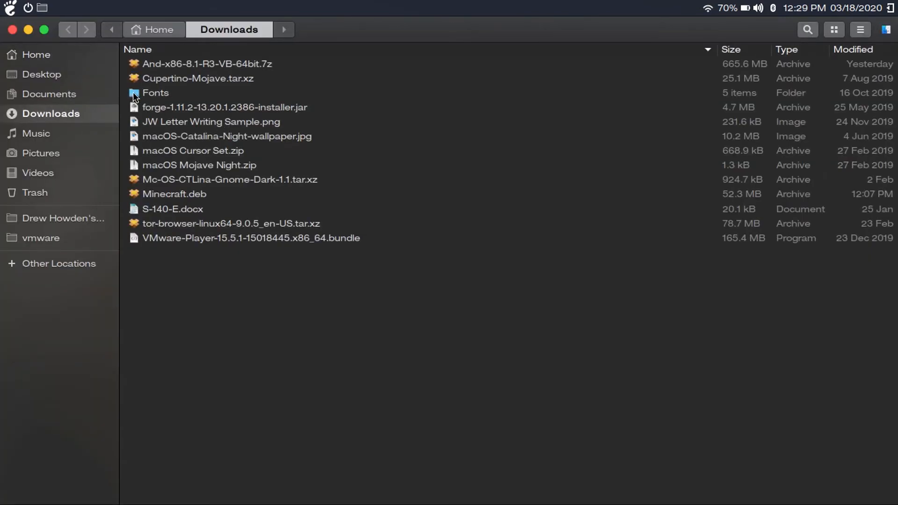
Name the machine 'Android 8.1-R3', store its disk as a single file, and customize hardware.
left_click(40, 237)
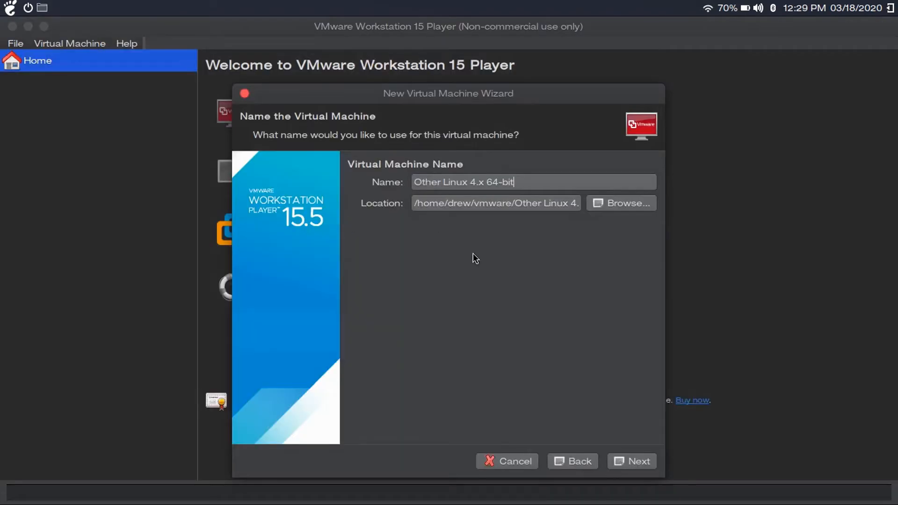
type("Android 8.1-R3")
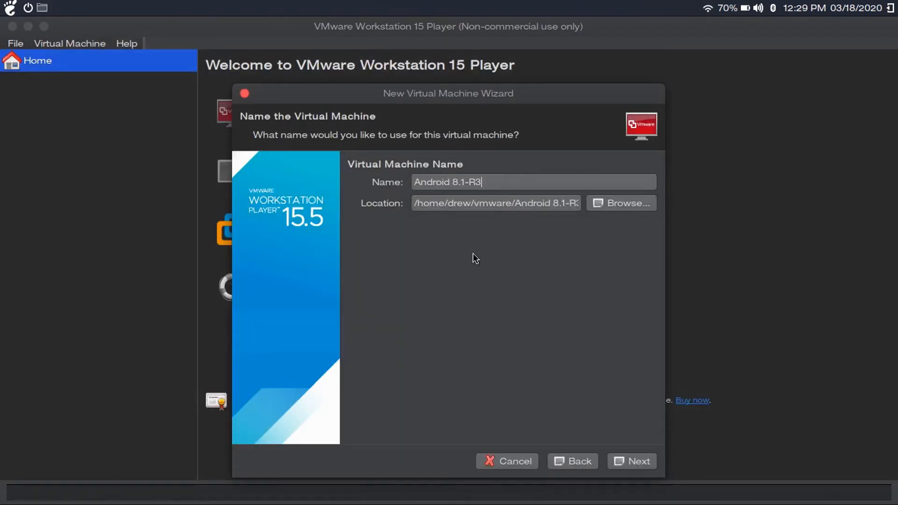
left_click(632, 462)
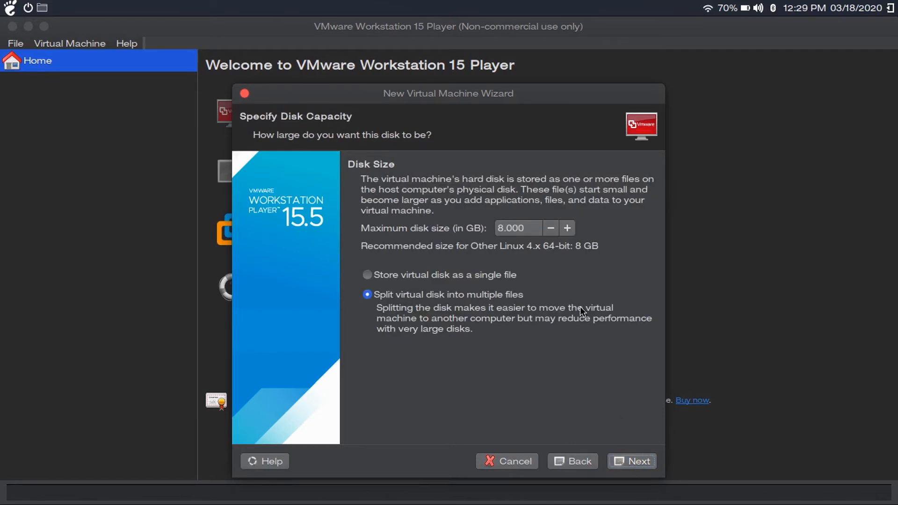
left_click(367, 275)
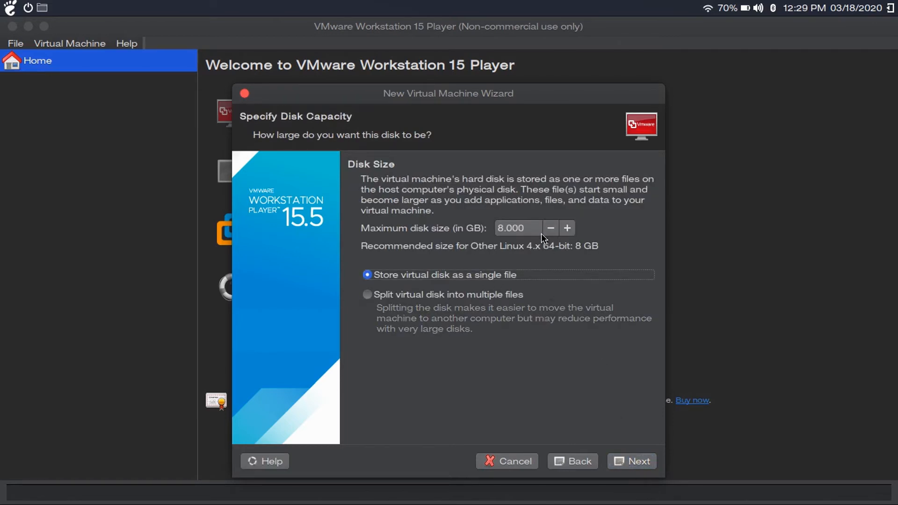
mouse_move(556, 294)
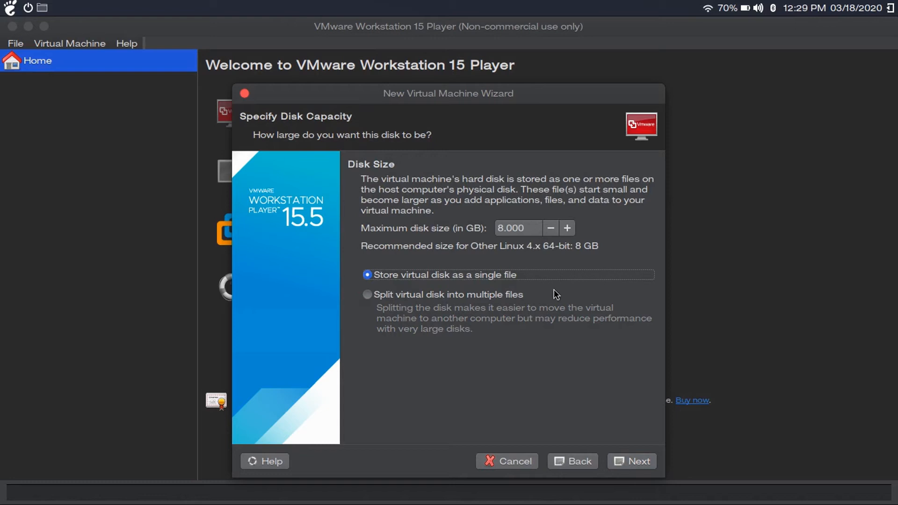
mouse_move(614, 443)
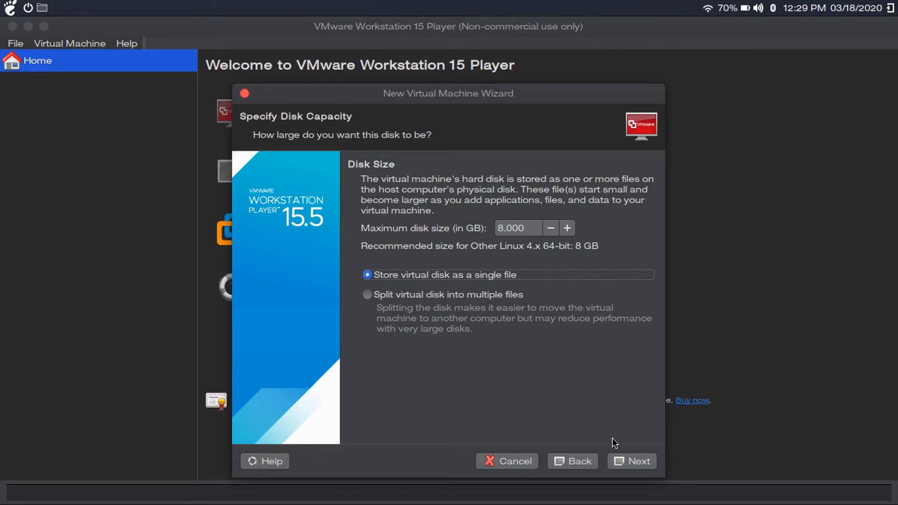
left_click(632, 462)
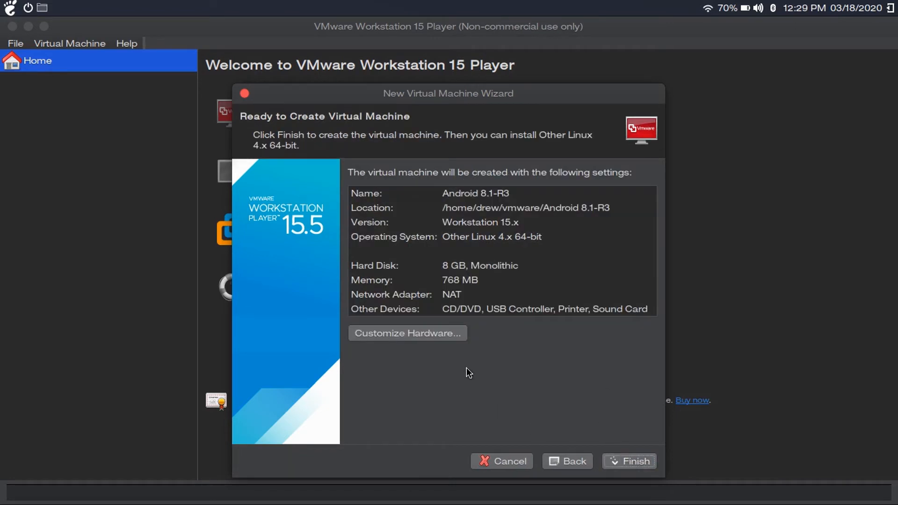
left_click(408, 333)
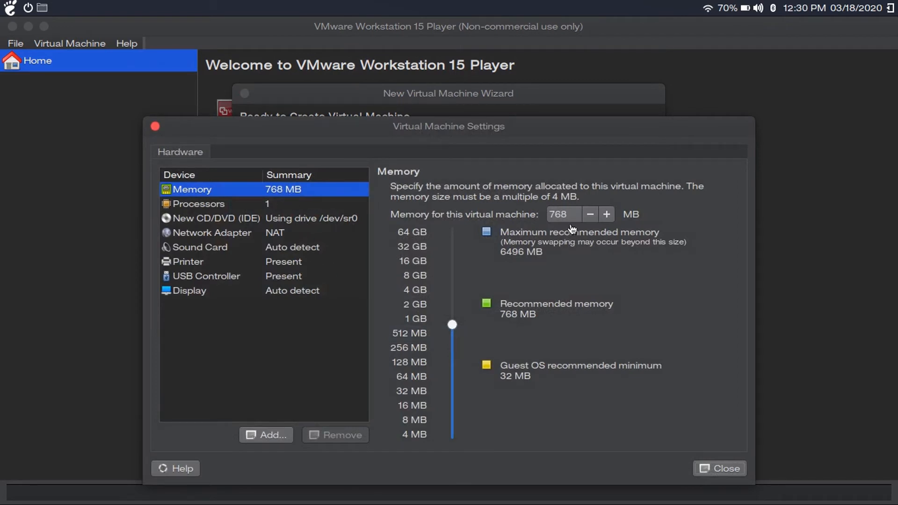
Set memory to 2048 MB and two processor cores, and remove the CD/DVD drive.
type("2048")
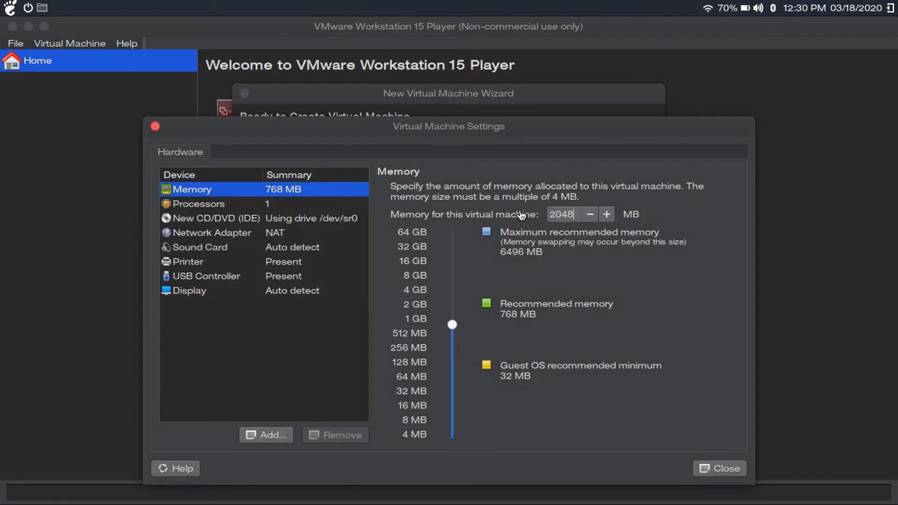
left_click(197, 204)
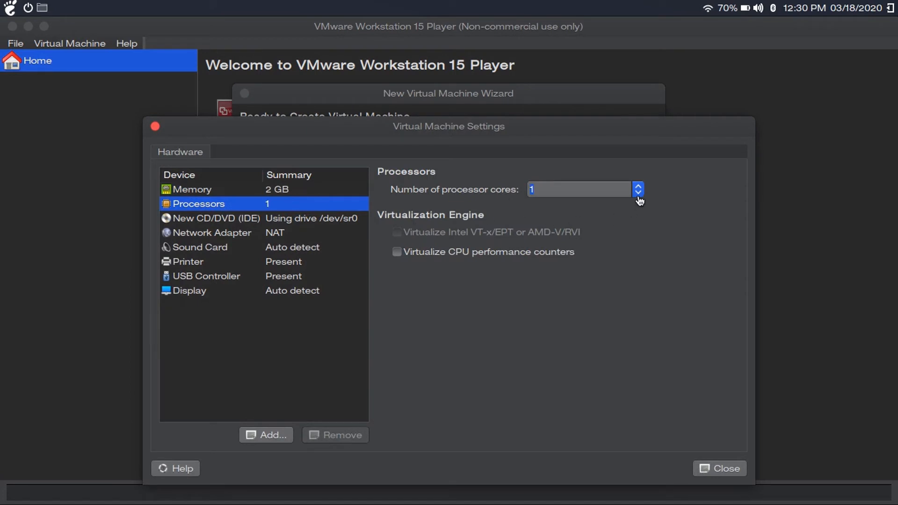
left_click(638, 186)
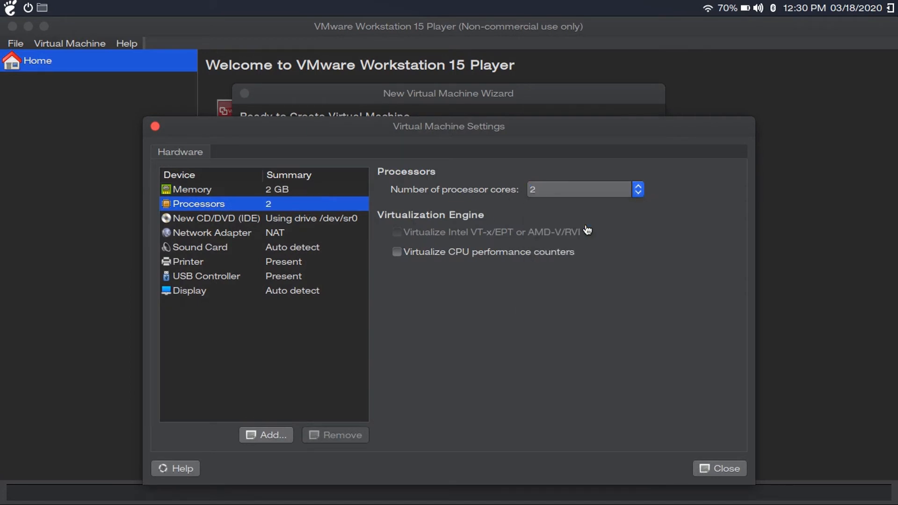
left_click(216, 218)
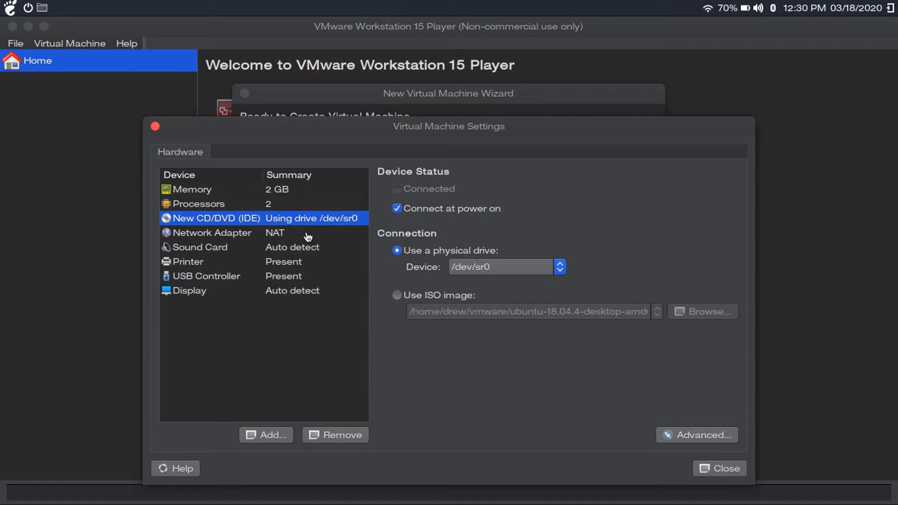
left_click(212, 232)
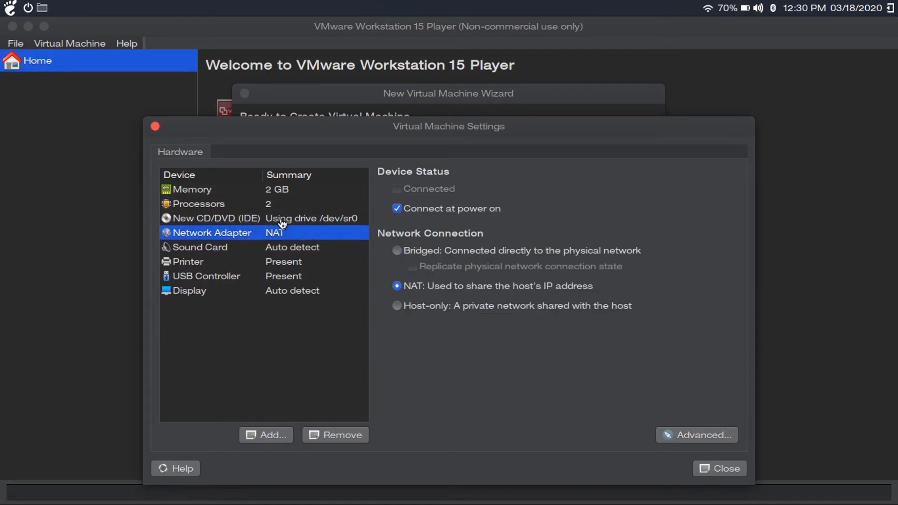
left_click(215, 218)
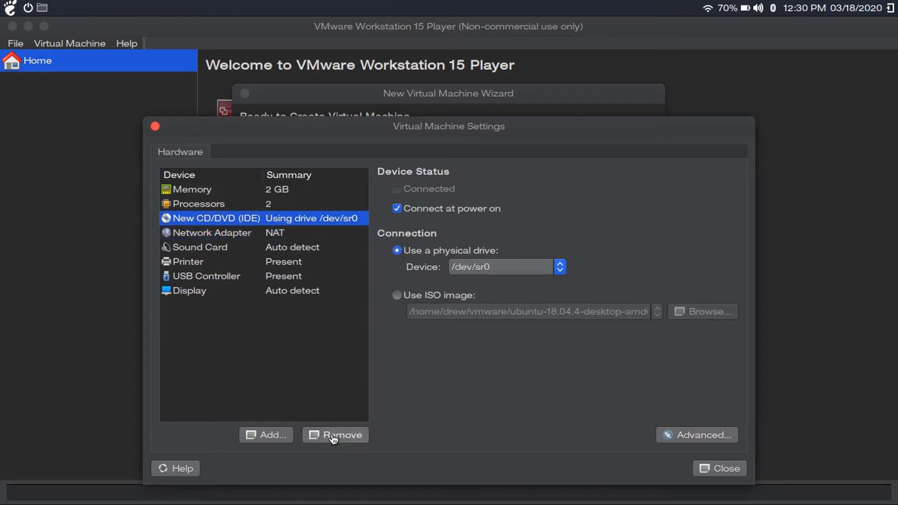
left_click(334, 435)
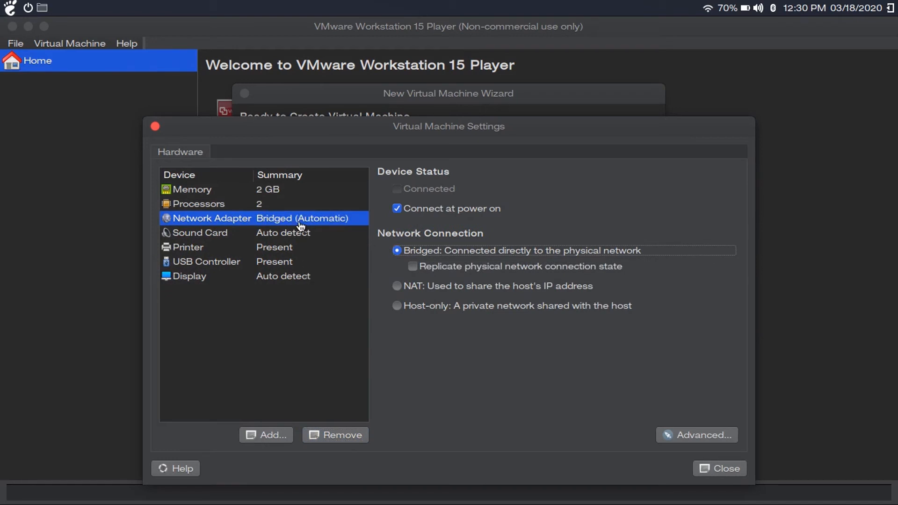
Enable 3D graphics acceleration, then close the settings and the wizard.
left_click(206, 261)
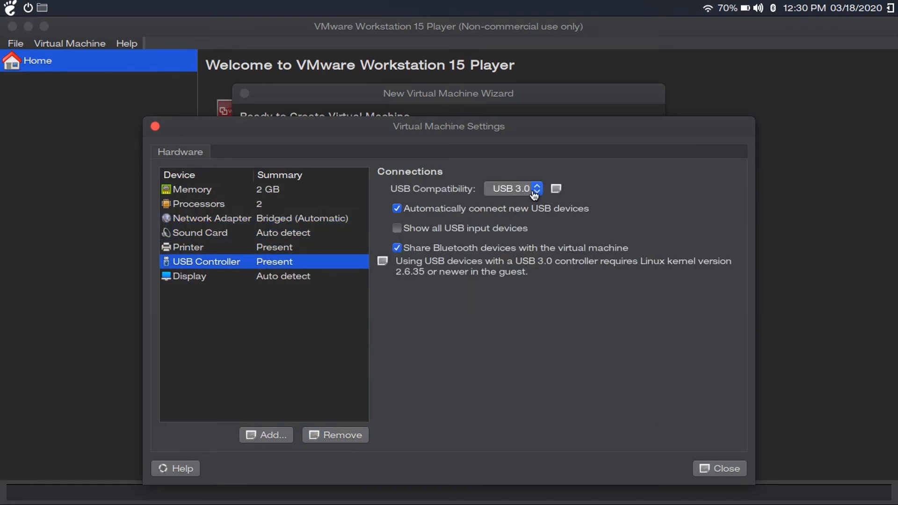
left_click(190, 276)
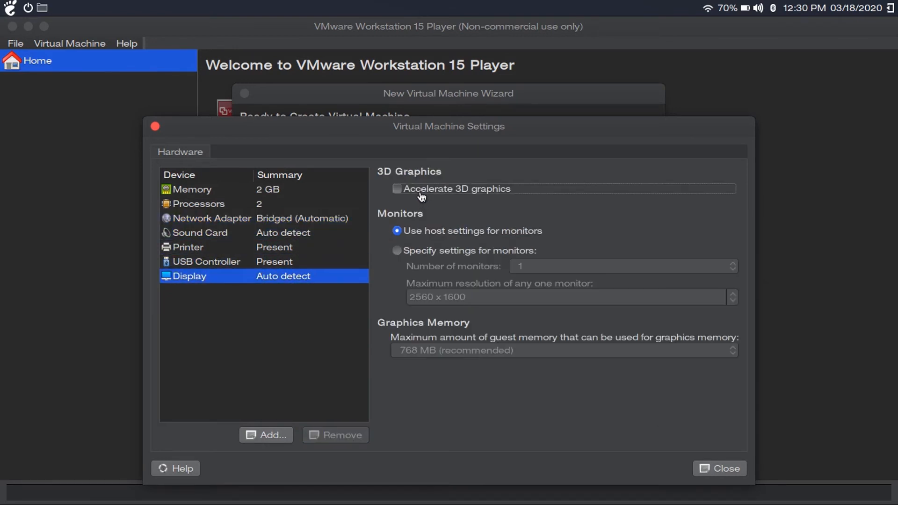
left_click(397, 189)
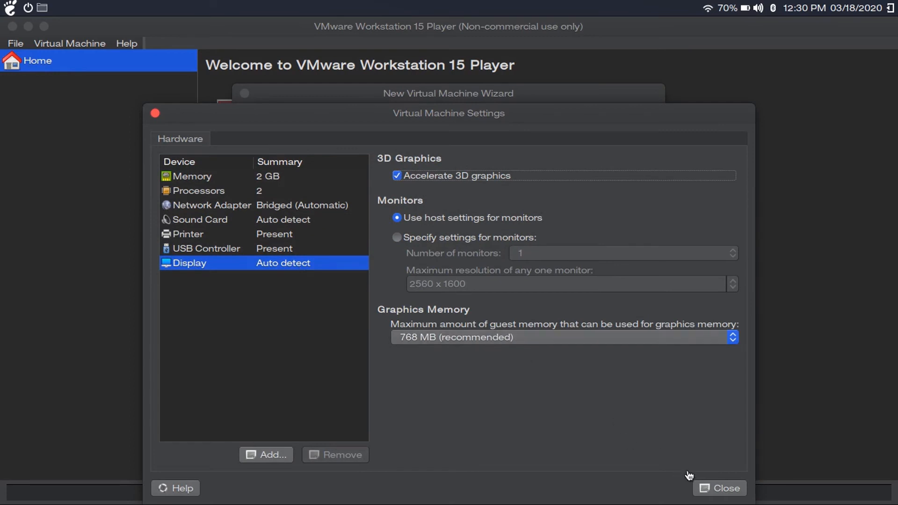
left_click(719, 487)
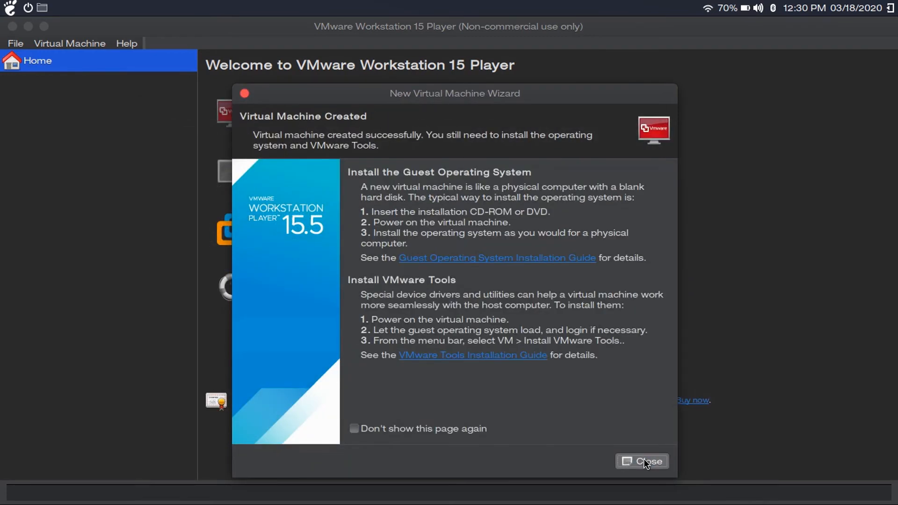
left_click(642, 461)
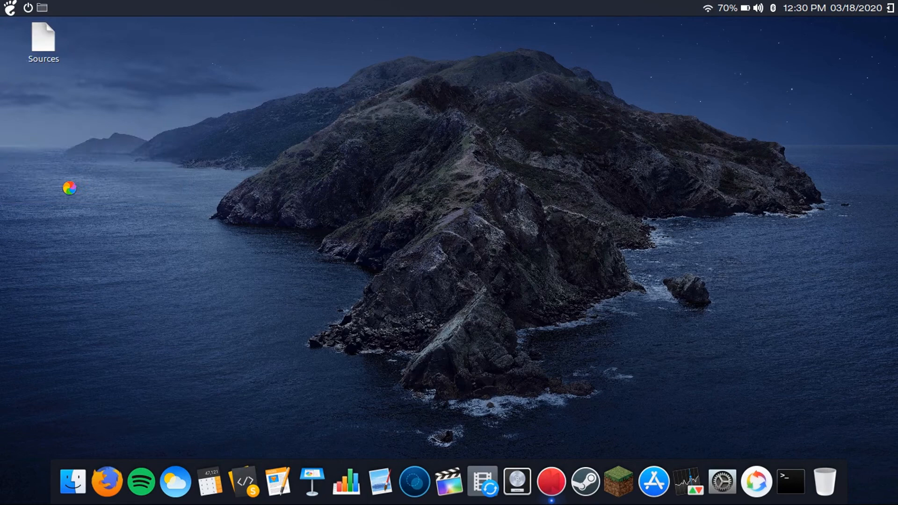
Replace the machine's disk with the 2.9 GB Android 8.1-R3.vmdk and launch Android 8.1-R3.vmx.
left_click(72, 481)
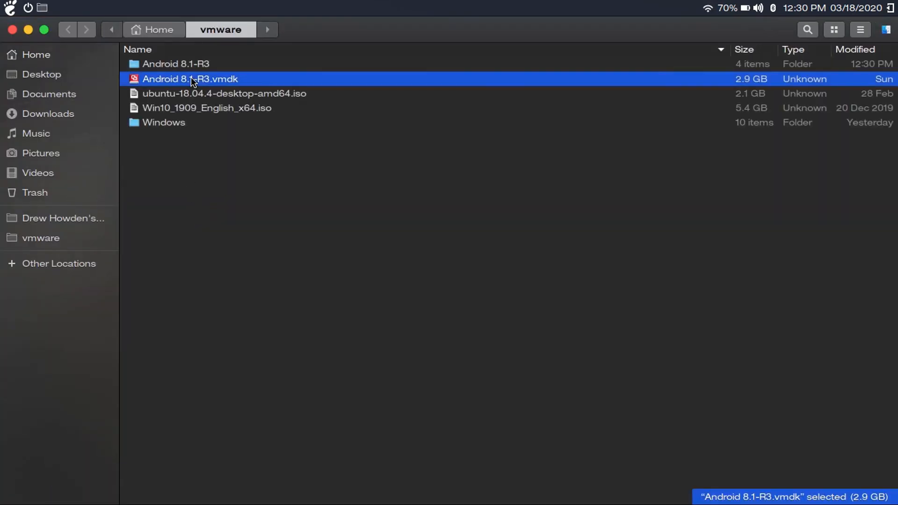
double_click(176, 64)
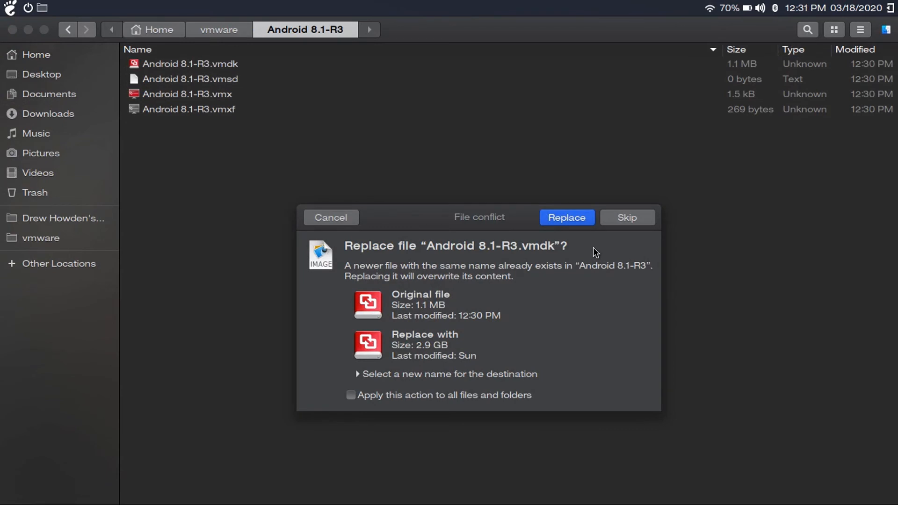
left_click(566, 218)
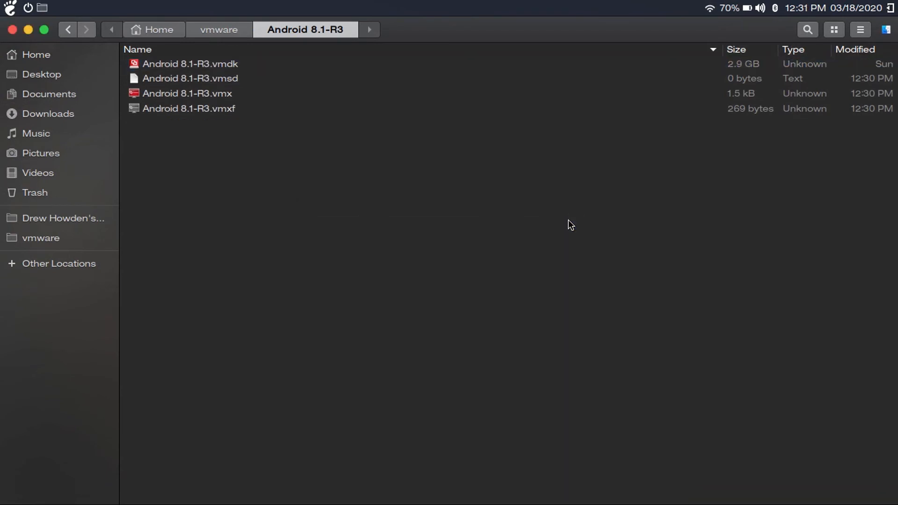
left_click(137, 49)
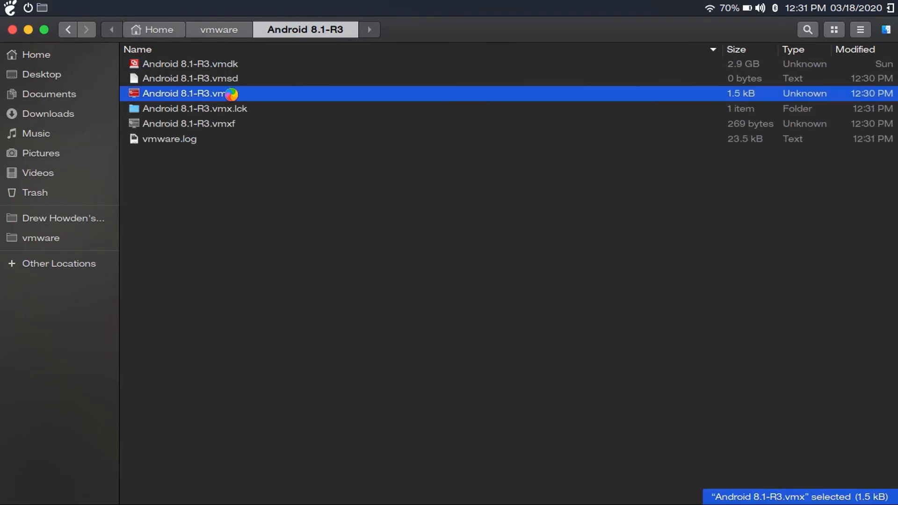
double_click(183, 93)
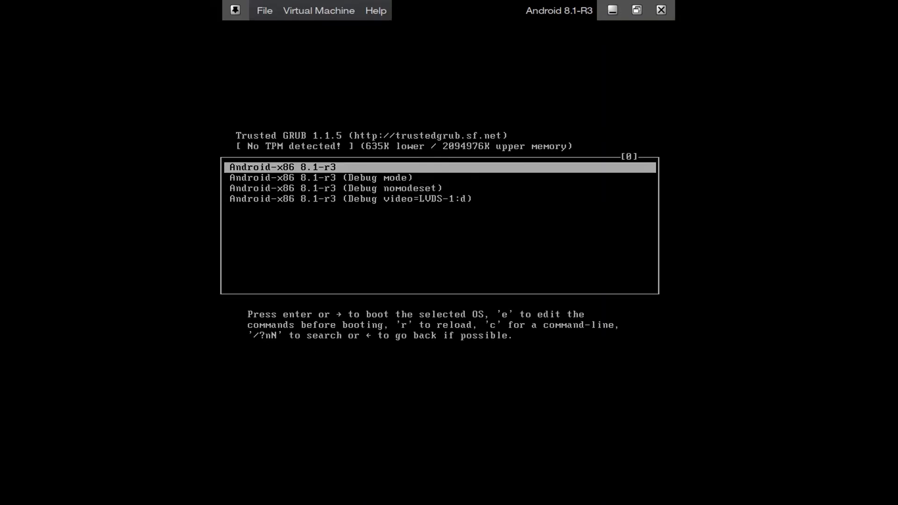
Boot the default Android-x86 8.1-r3 GRUB entry to the home screen, then power off.
key("enter")
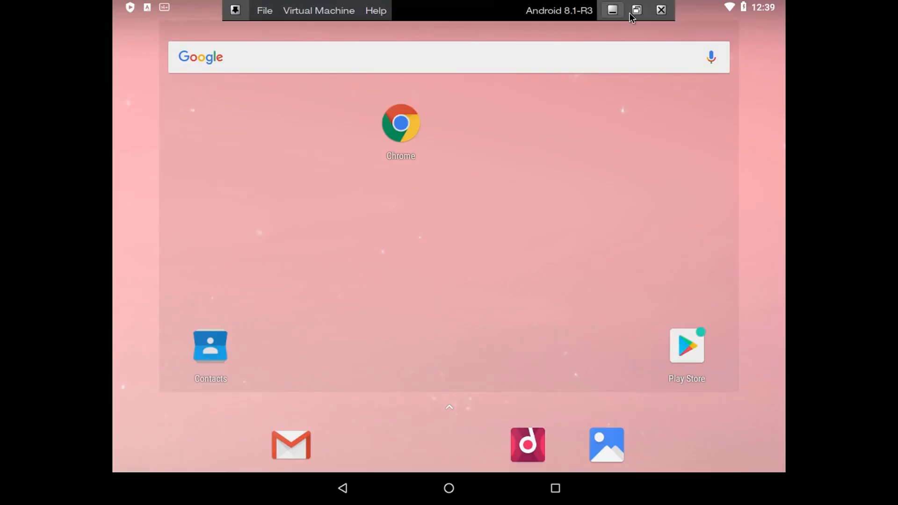
left_click(660, 10)
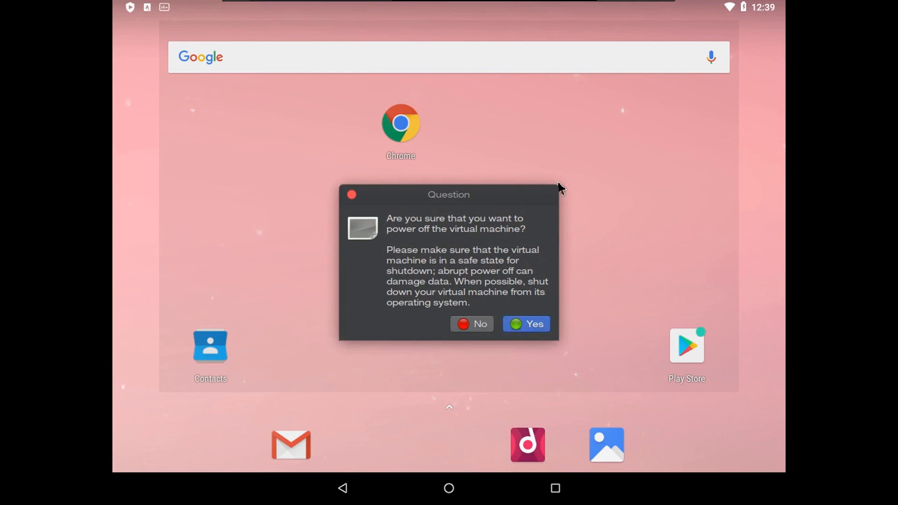
left_click(525, 324)
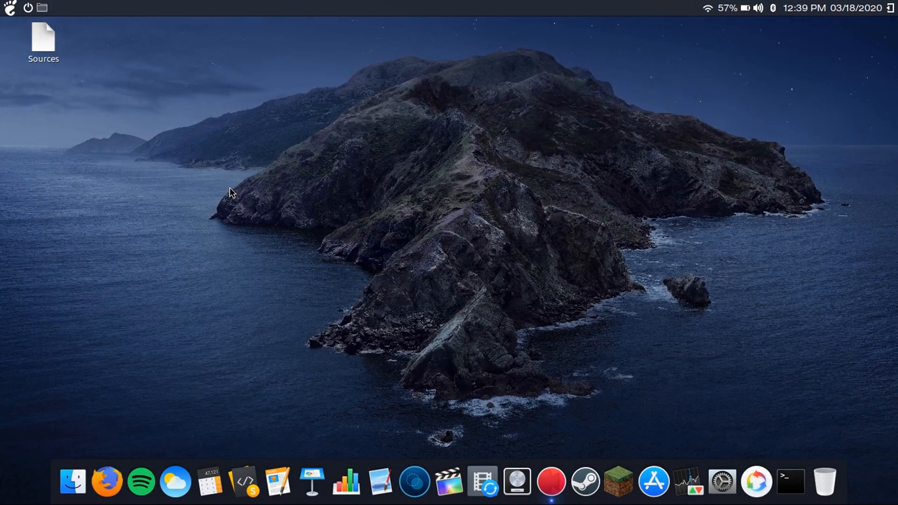